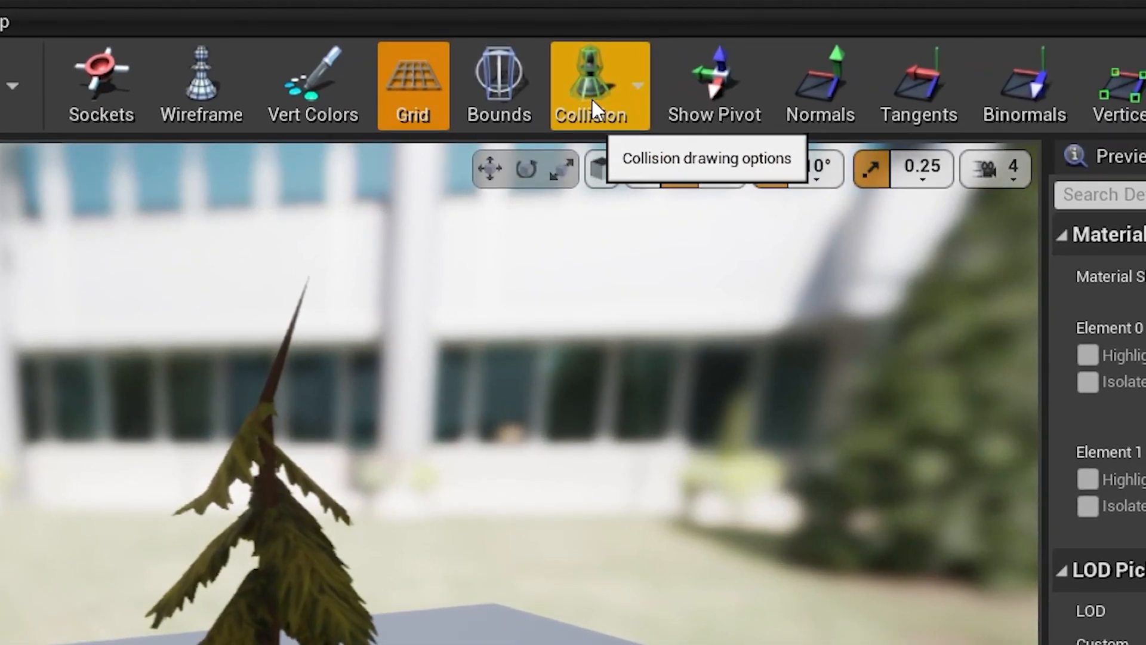
Enable Simple Collision and Complex Collision display for the SM_Spruce_01 preview.
click(638, 86)
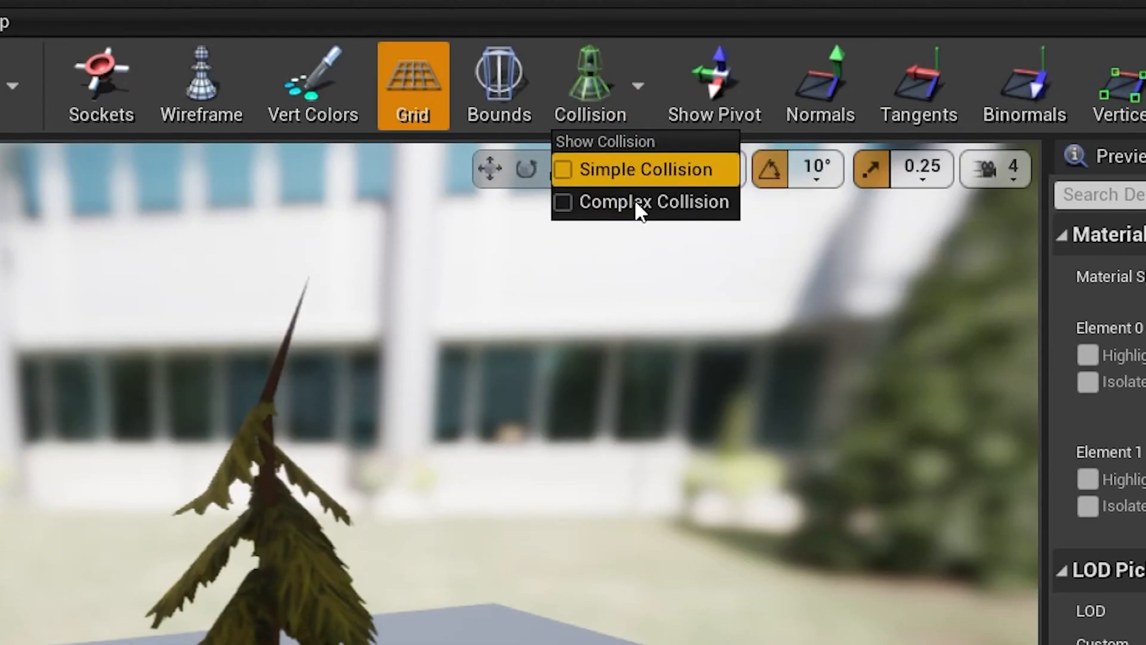
mouse_move(613, 189)
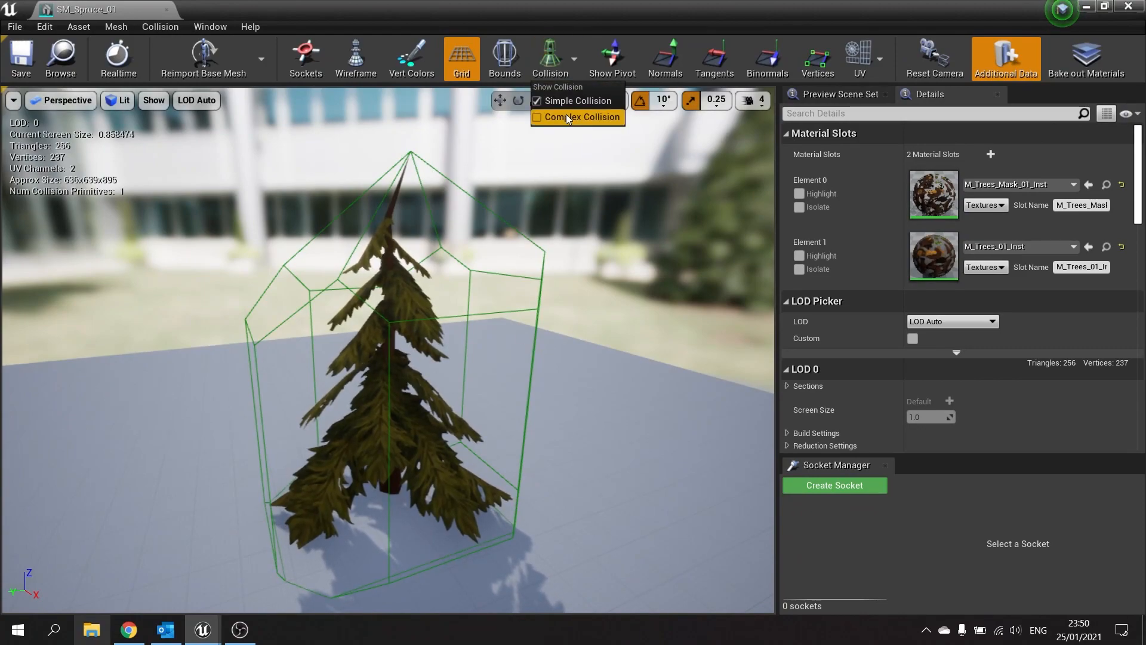
click(537, 117)
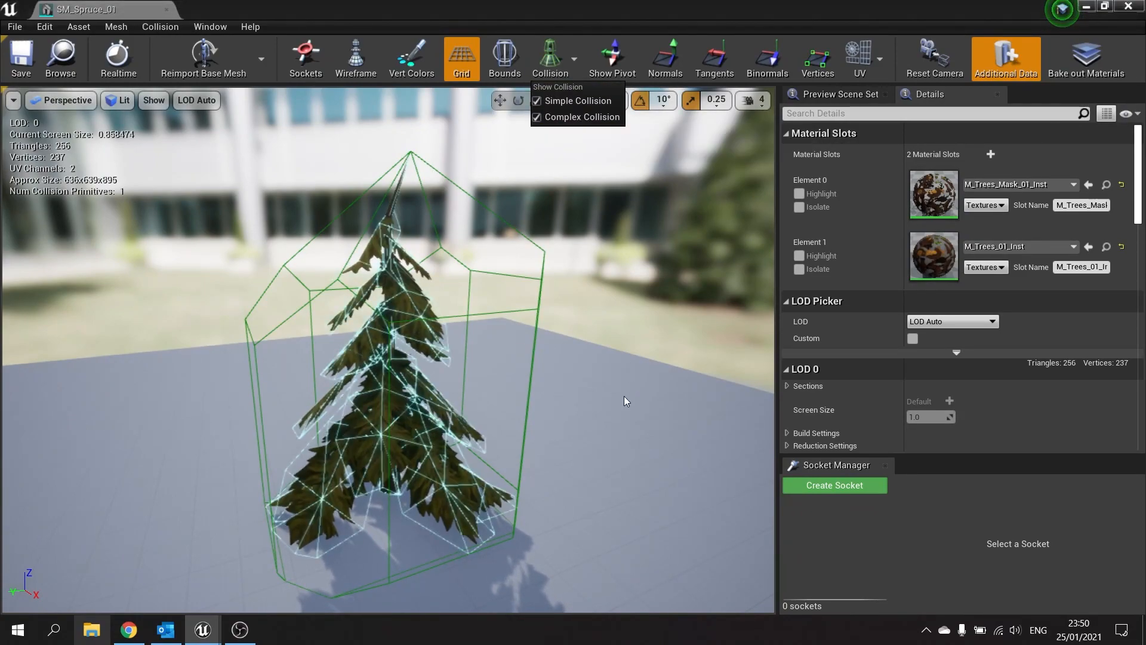
mouse_move(578, 100)
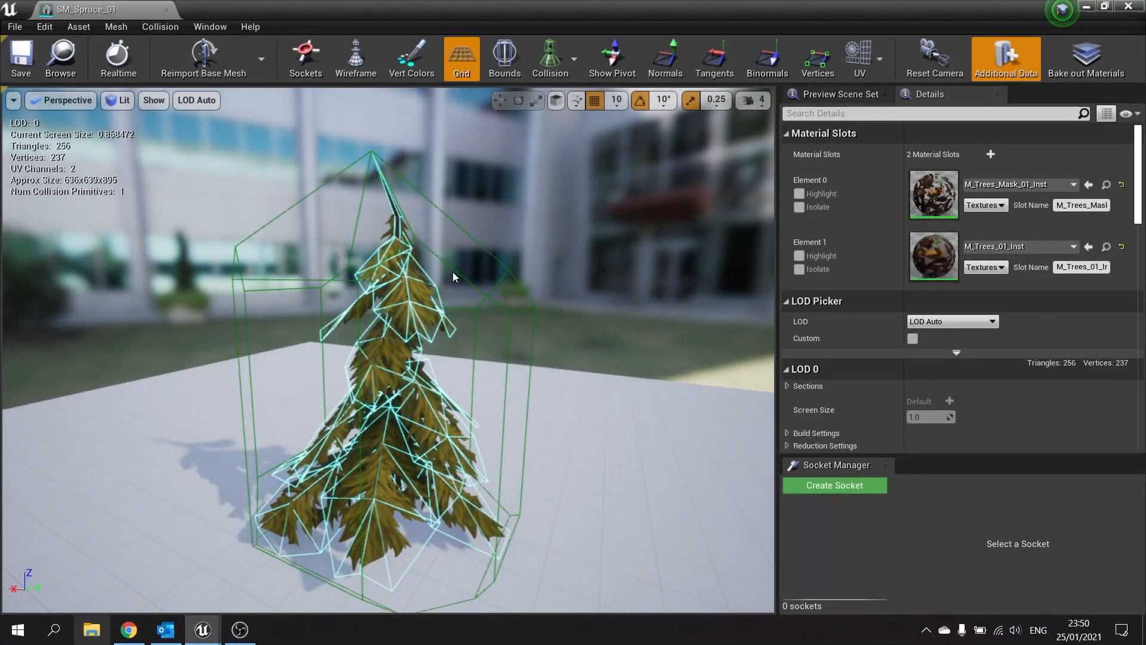
Remove SM_Spruce_01's simplified collision and hide the complex collision wireframe.
drag(454, 276, 458, 393)
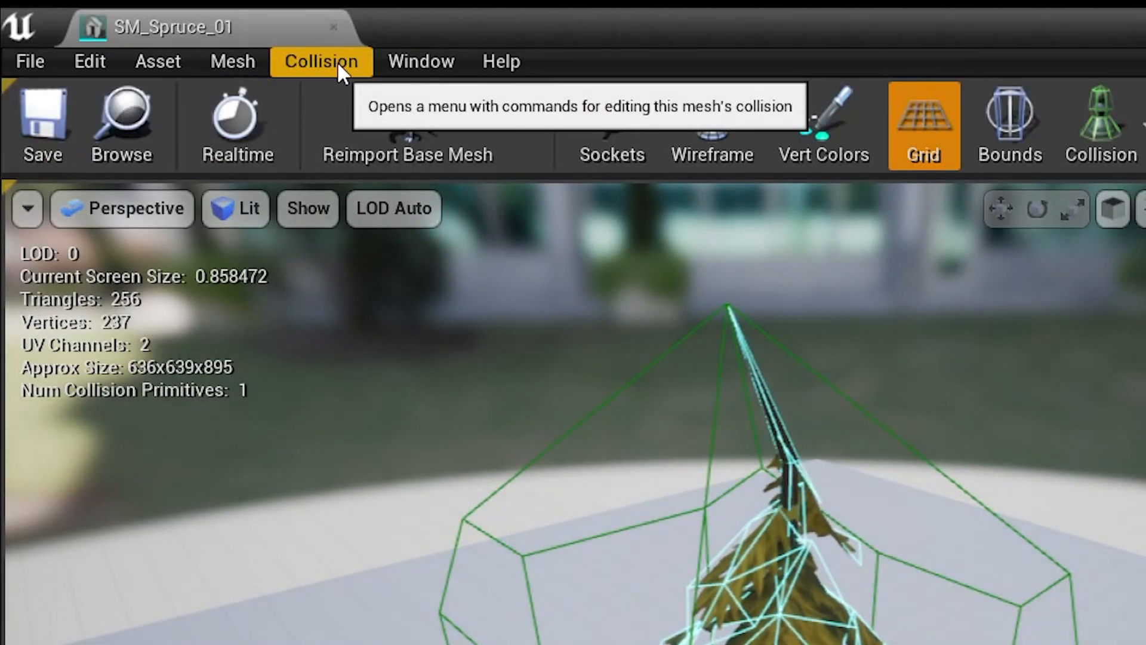
click(321, 61)
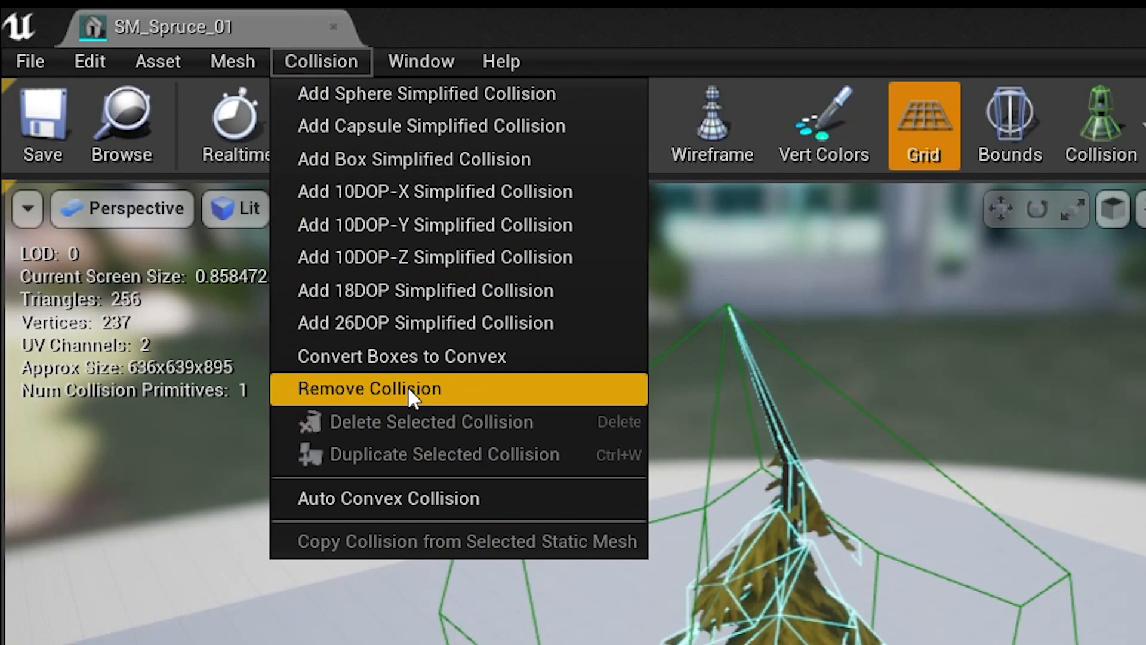
mouse_move(446, 399)
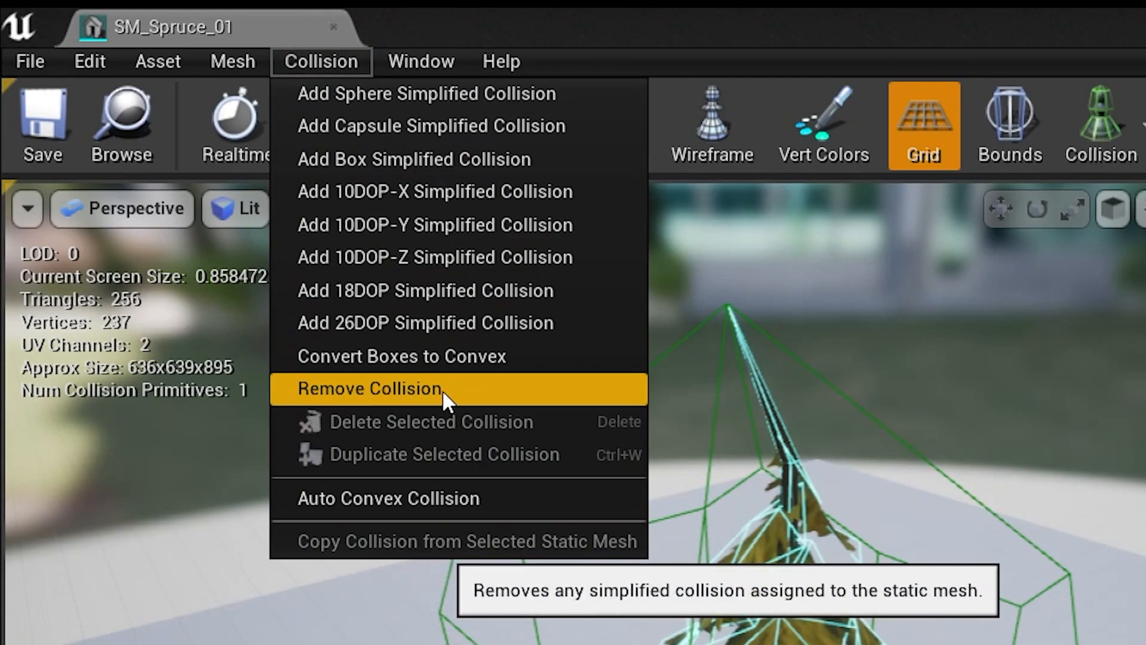
click(369, 388)
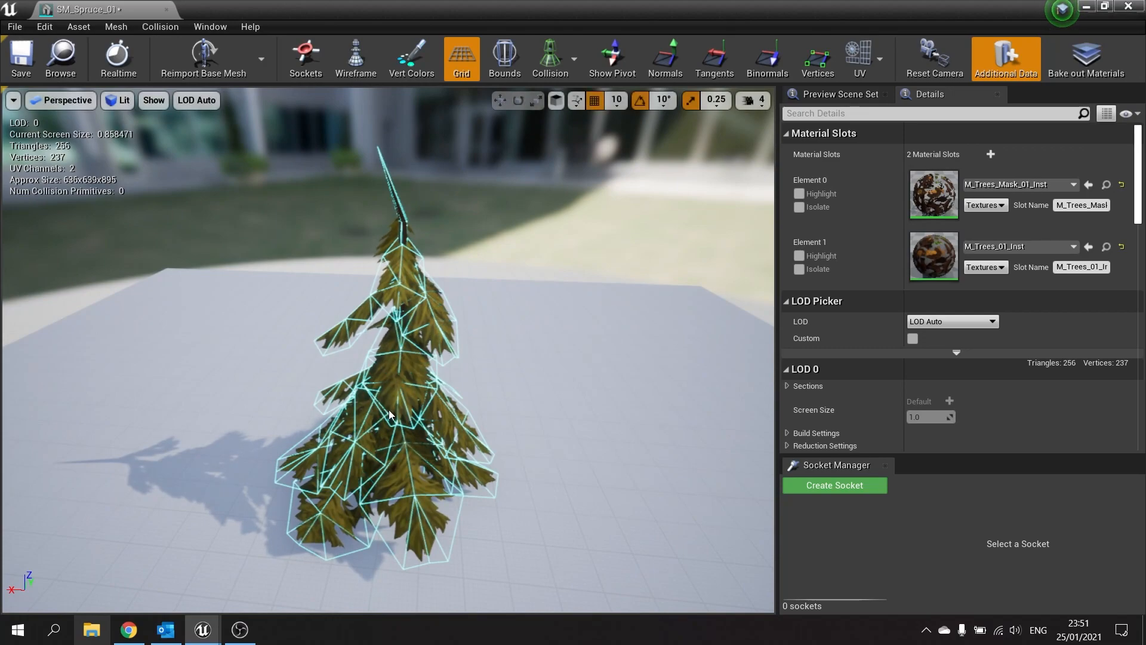
click(549, 58)
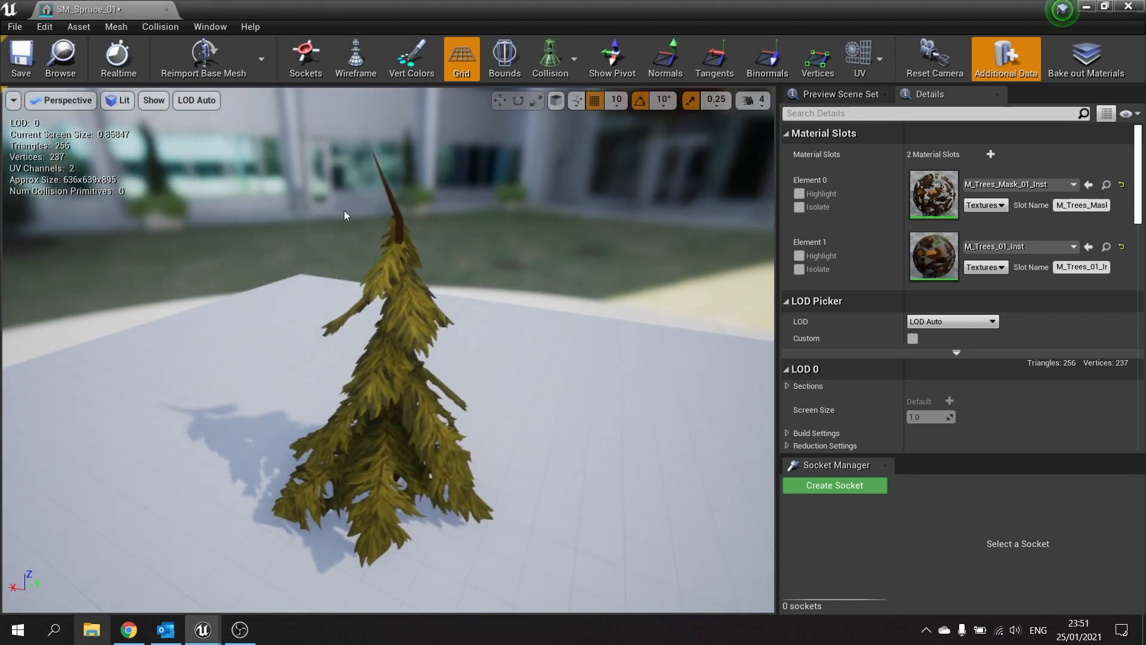
Add a box simplified collision around the spruce trunk.
click(158, 28)
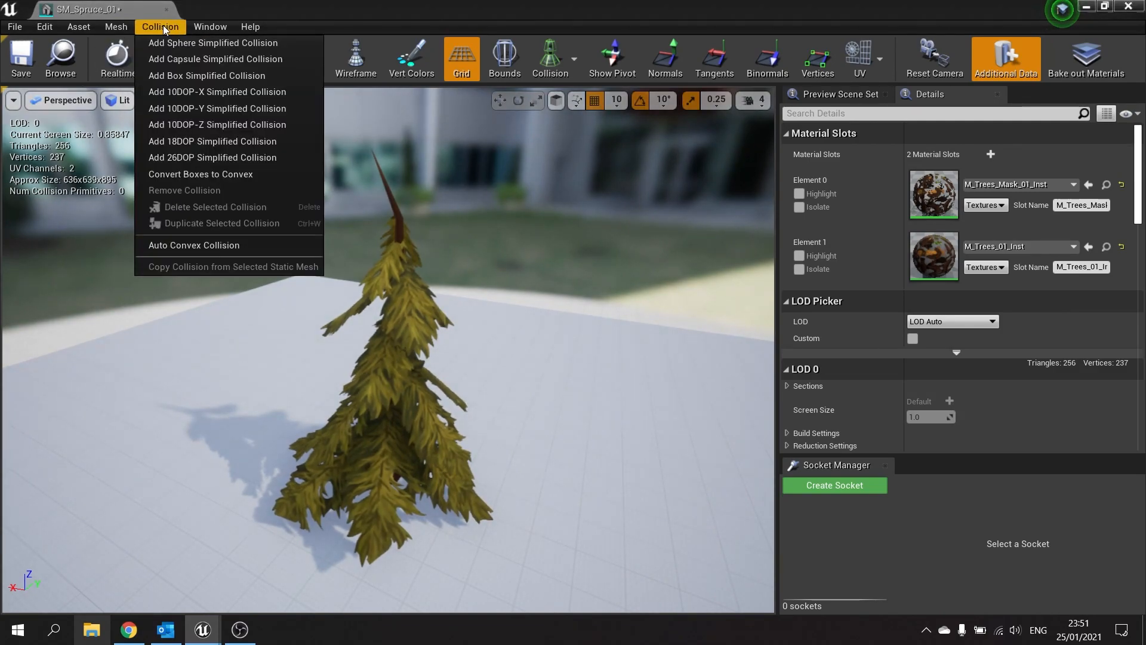
mouse_move(207, 76)
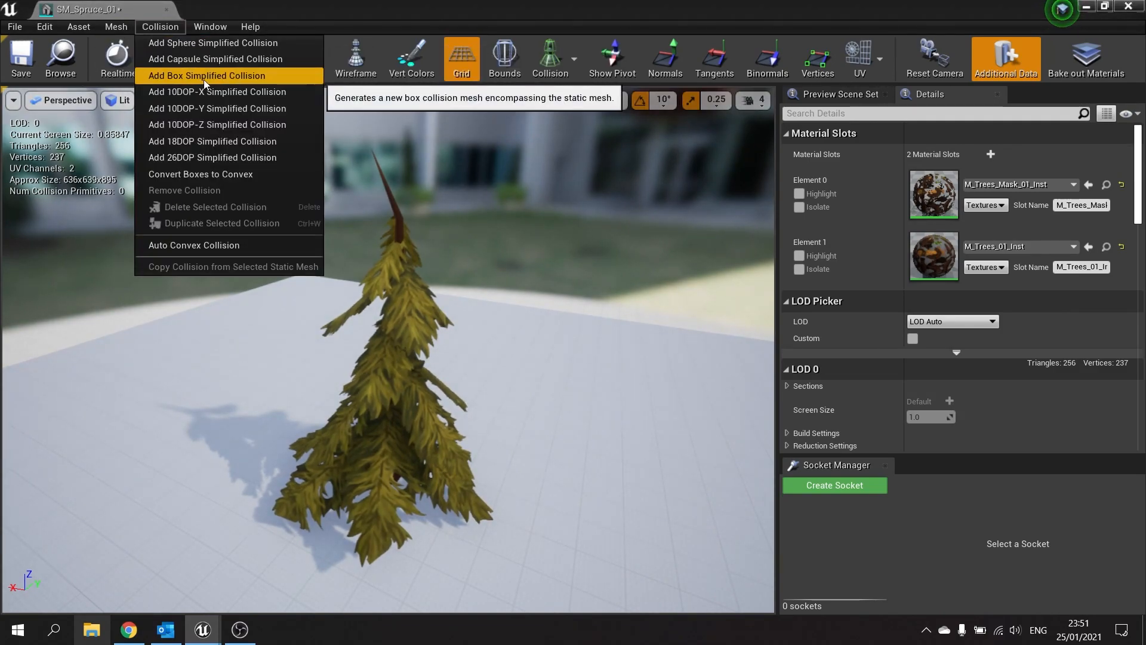
click(206, 75)
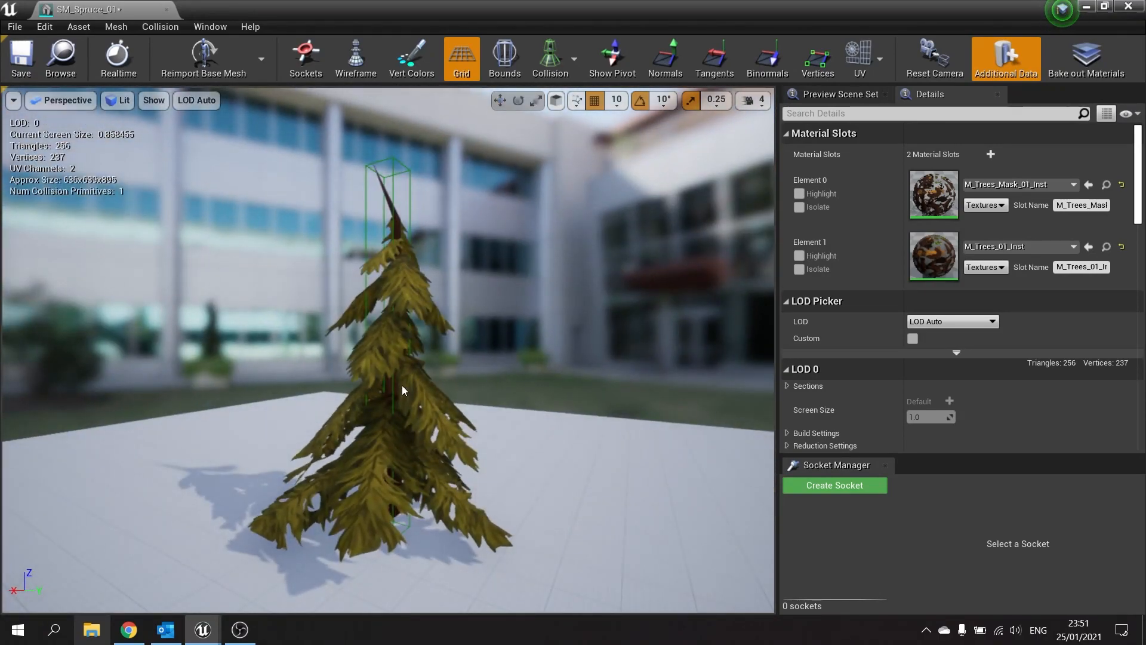
mouse_move(116, 28)
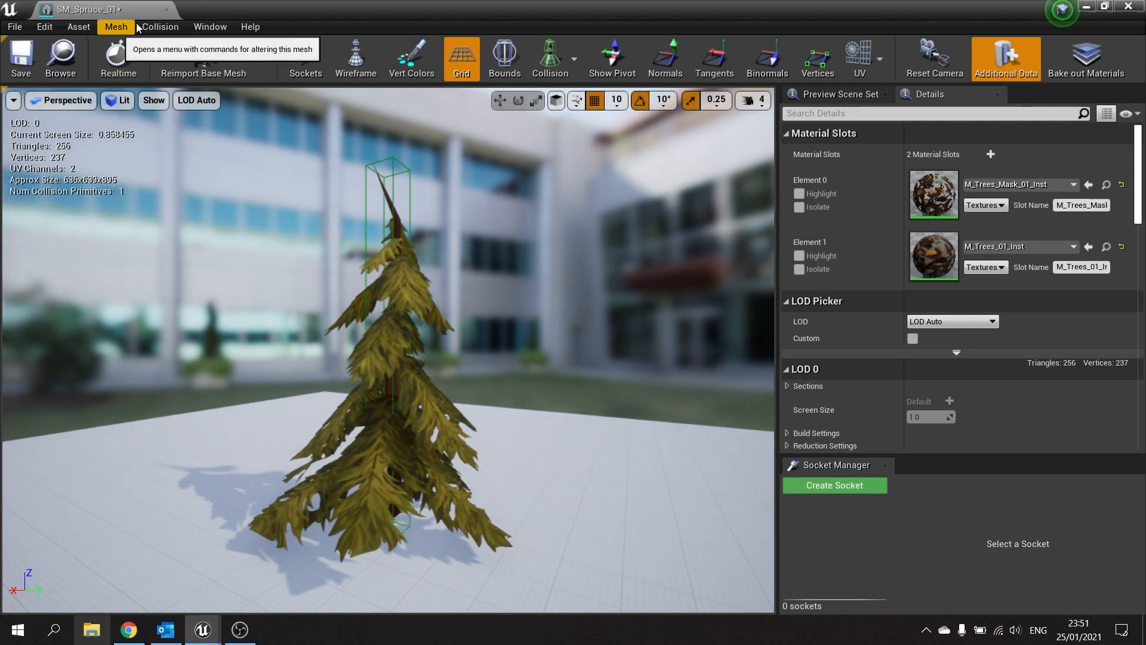
click(159, 26)
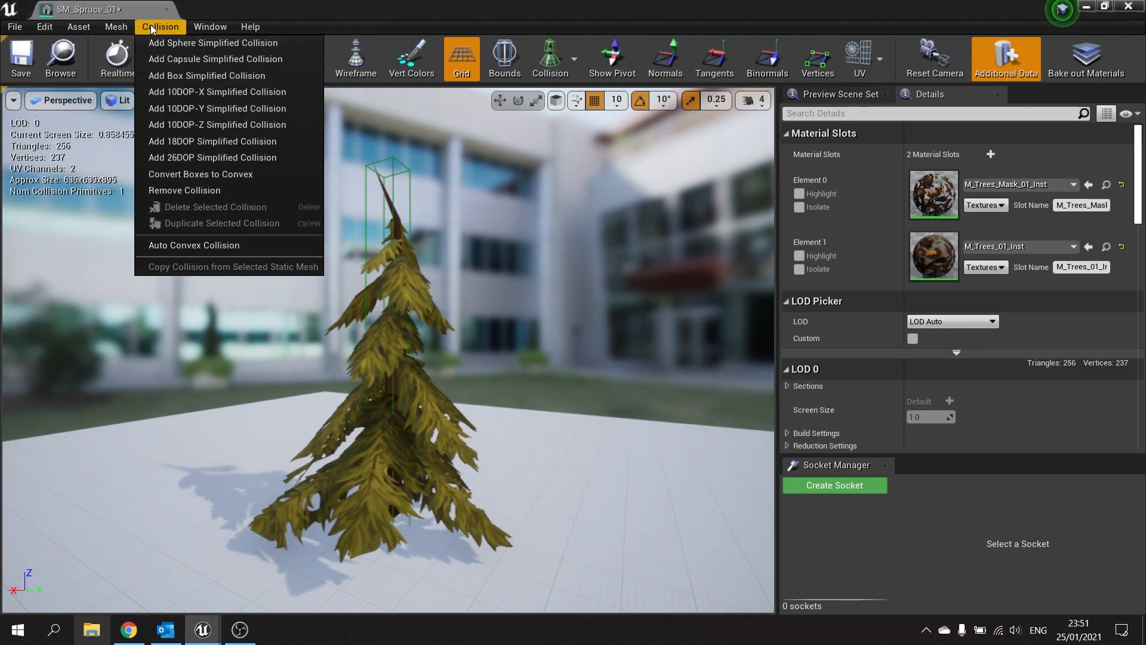
mouse_move(213, 43)
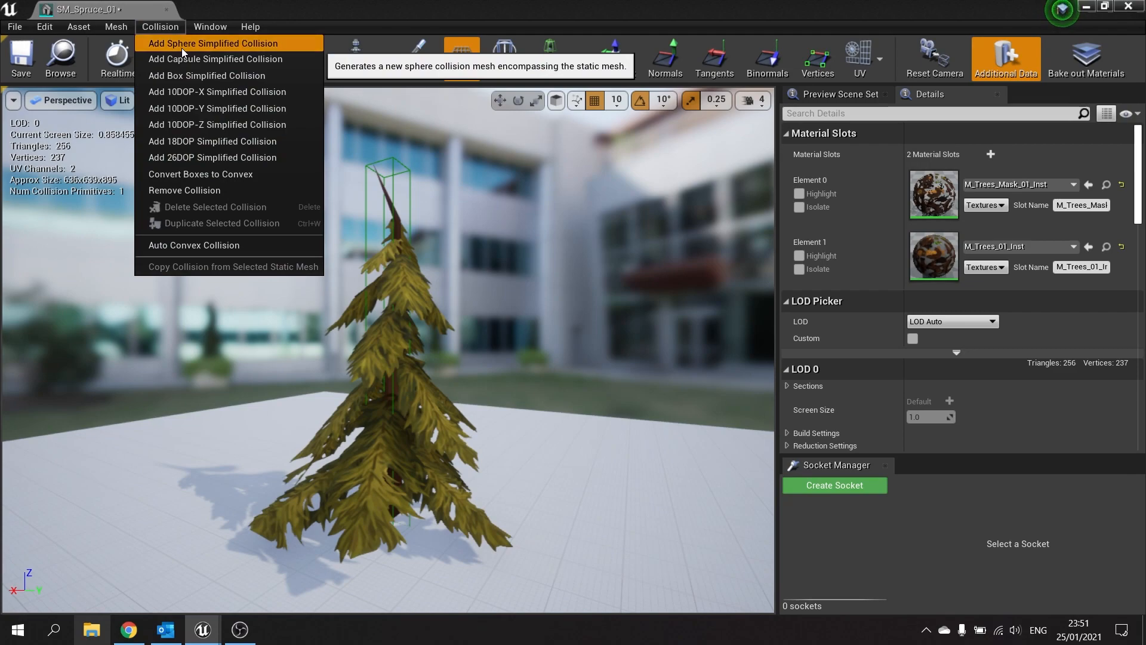
click(212, 43)
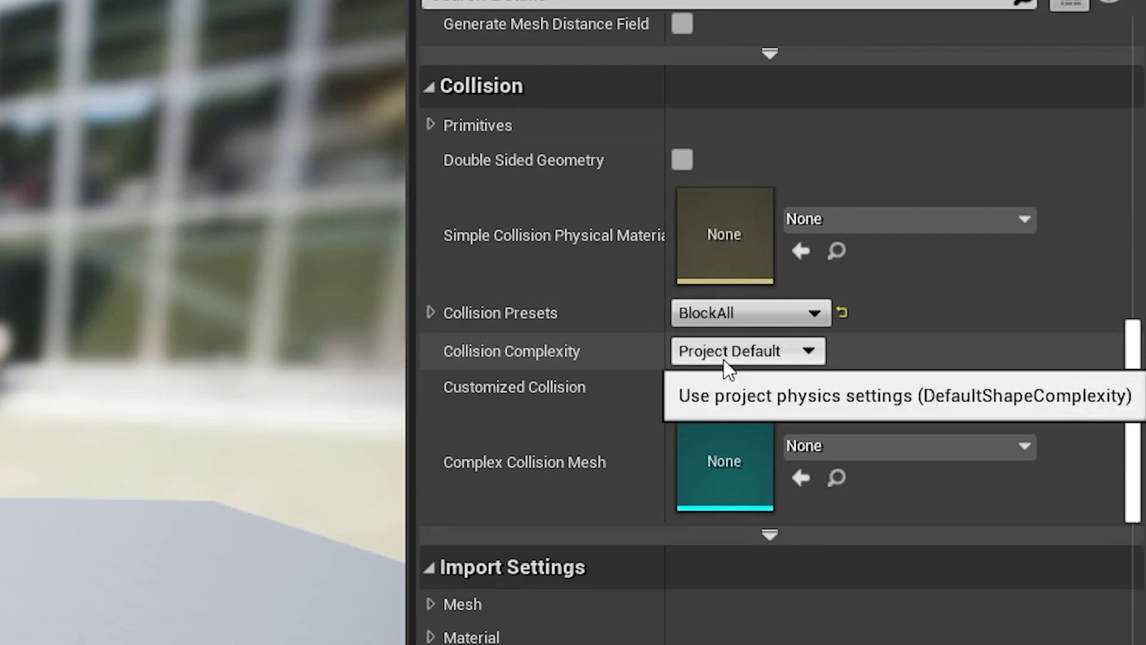
Show the Collision Complexity choices in Details, leaving Project Default selected.
click(682, 387)
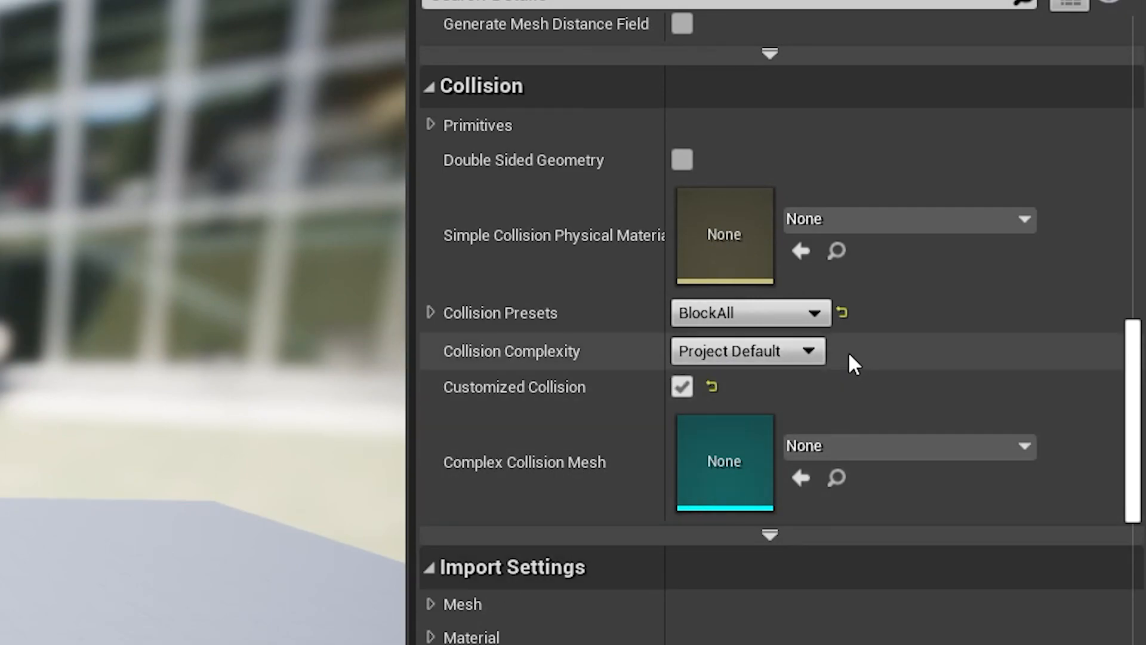
click(745, 351)
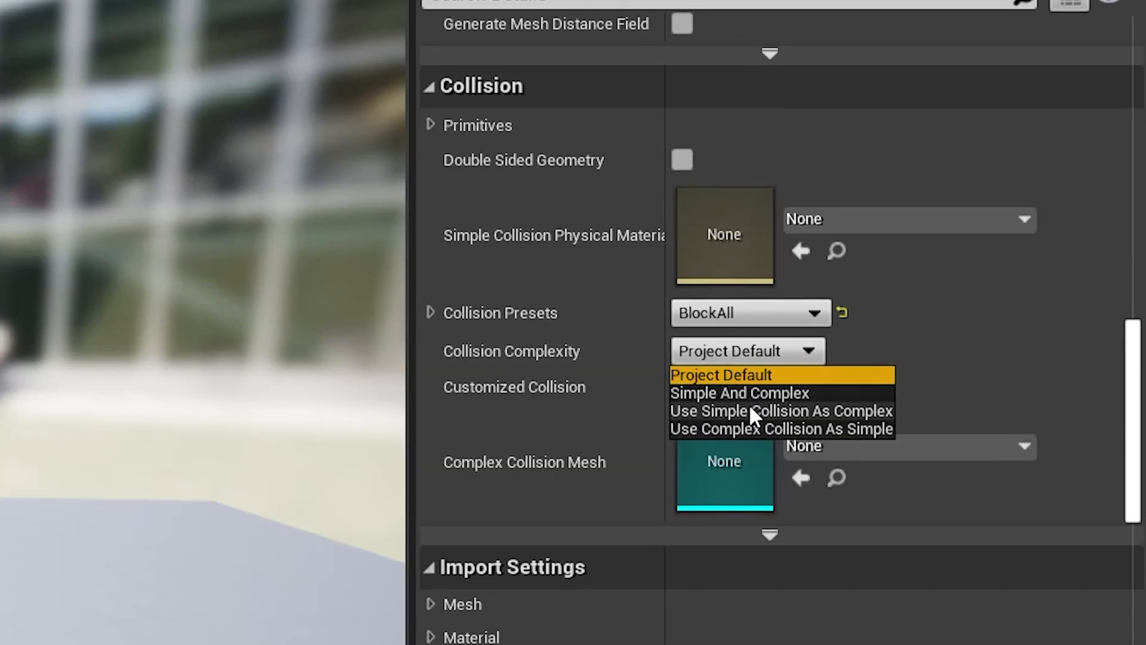
mouse_move(781, 429)
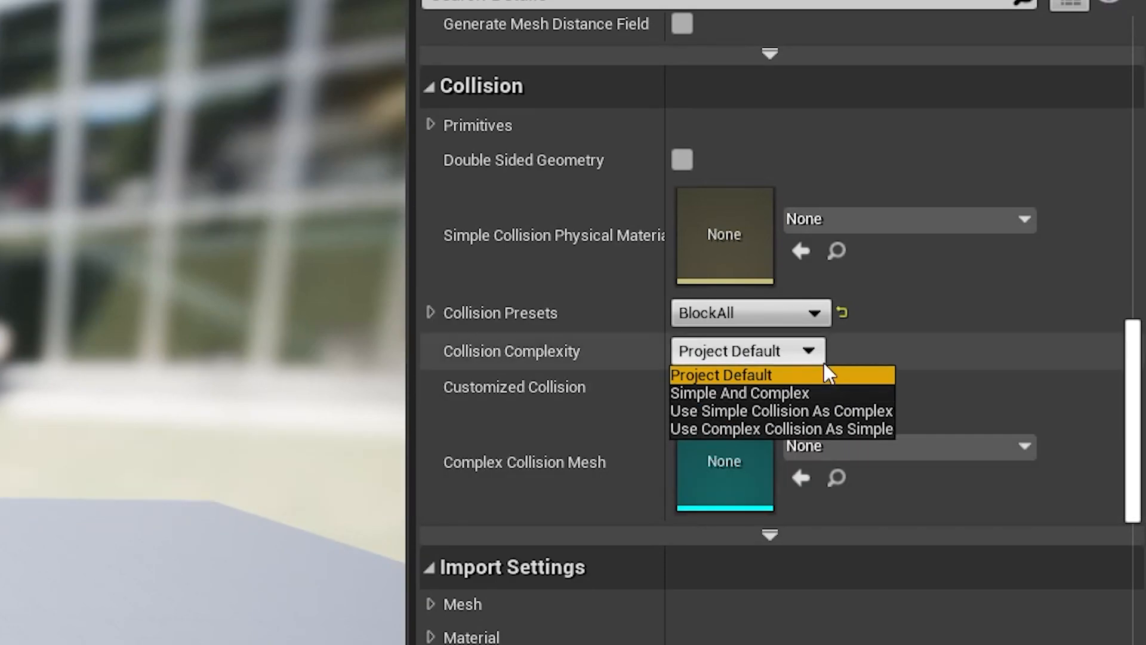
mouse_move(848, 376)
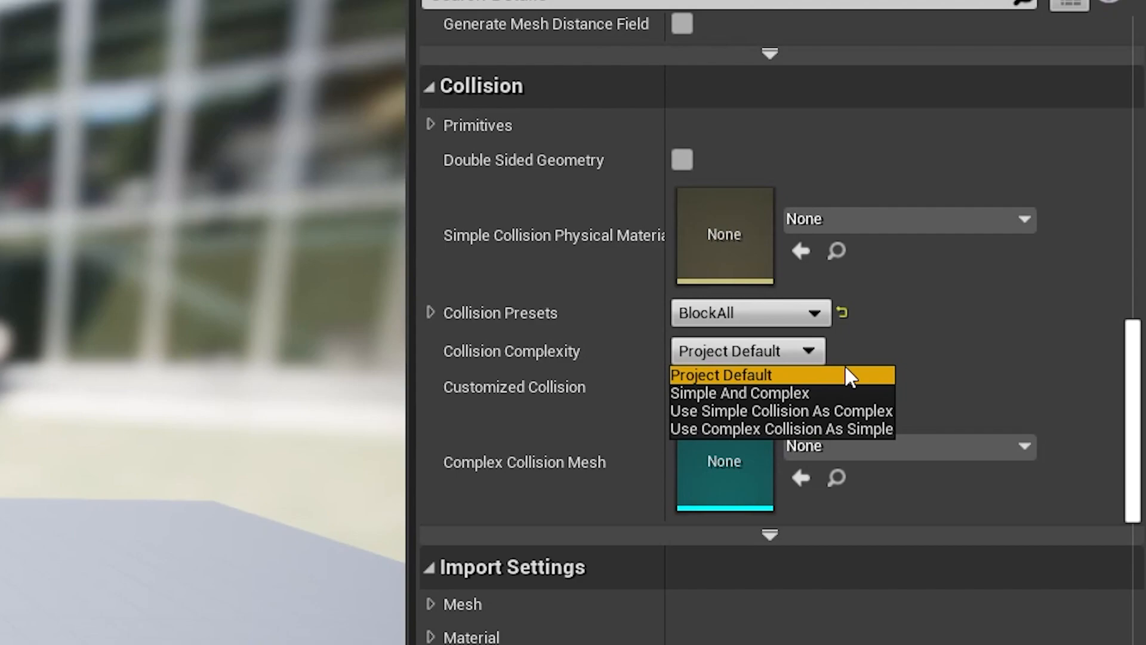